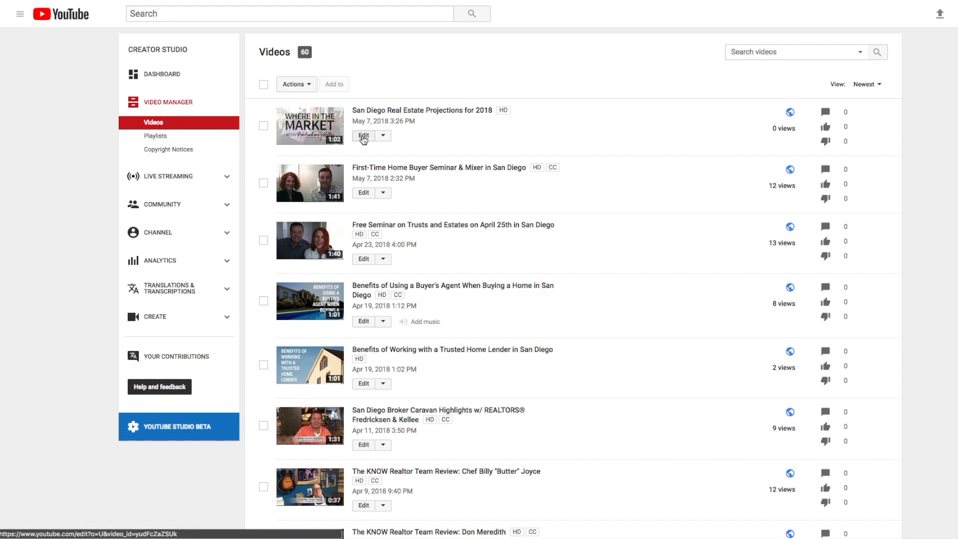
Enter the edit page for the San Diego Real Estate Projections for 2018 video from Video Manager.
click(363, 135)
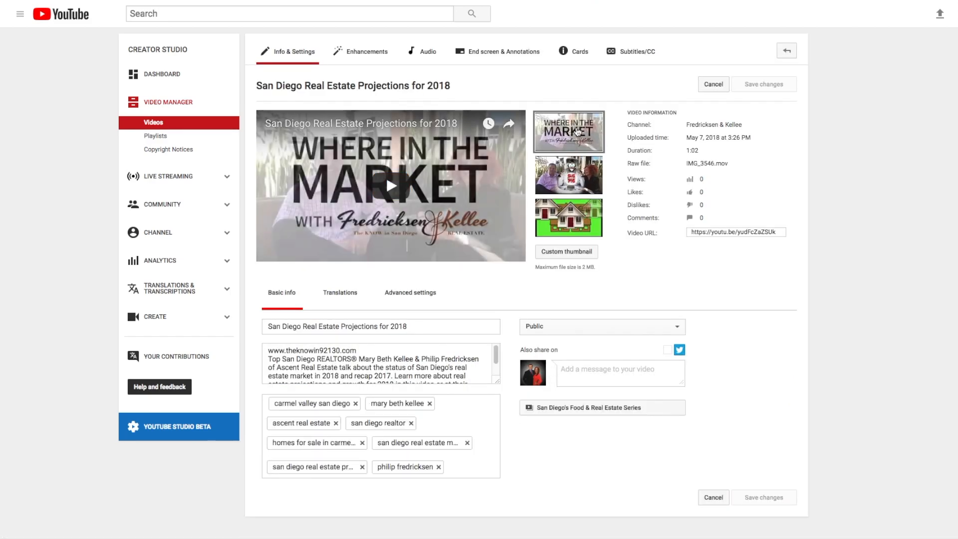
mouse_move(630, 58)
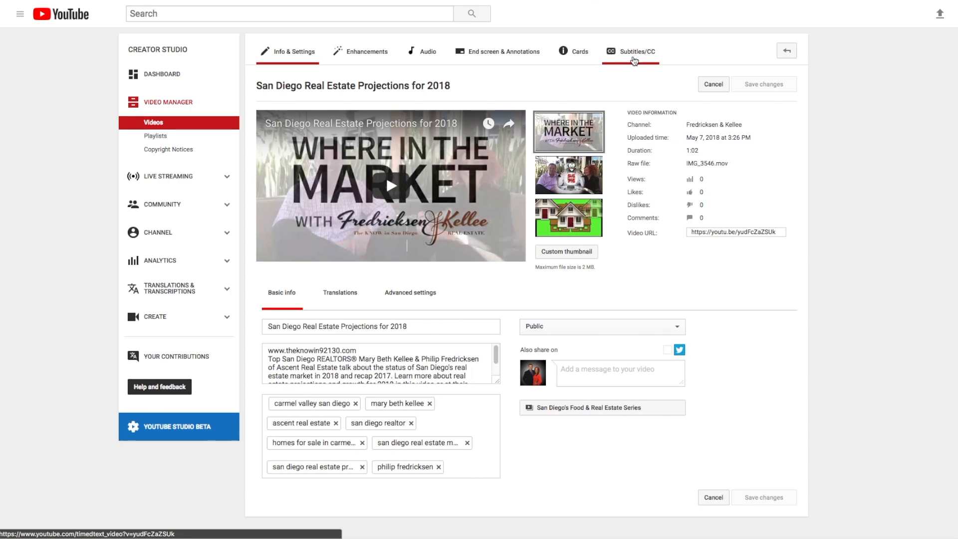
Switch to the Subtitles/CC management page listing the published automatic English track.
click(636, 51)
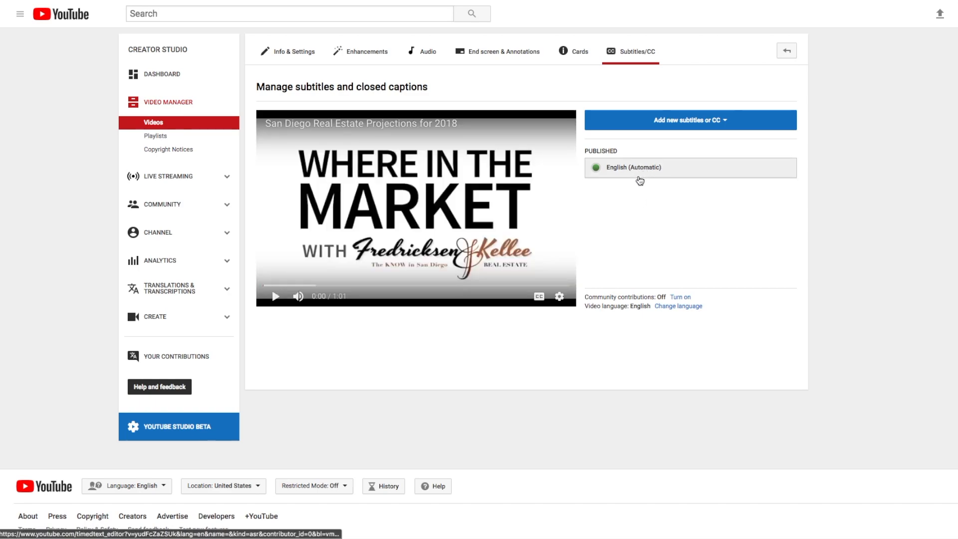
mouse_move(661, 178)
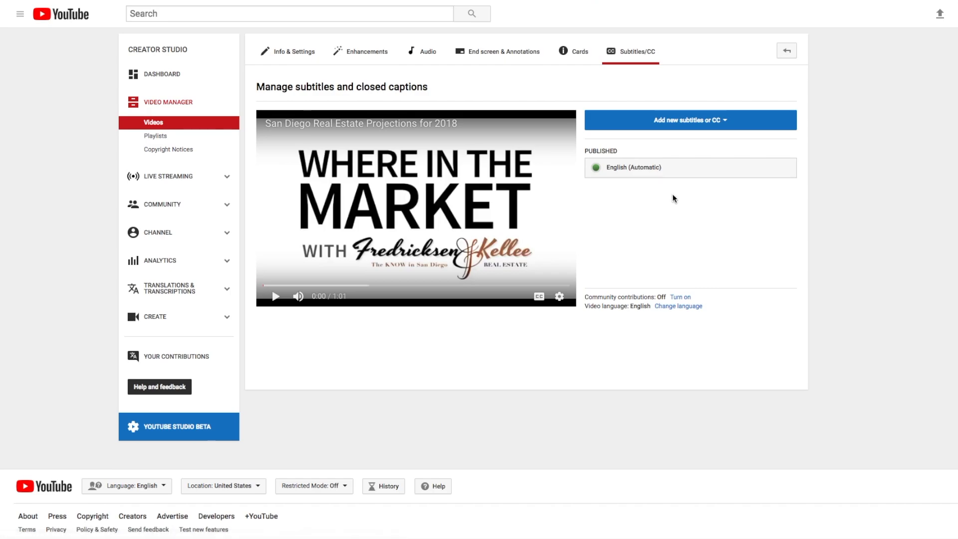
mouse_move(663, 209)
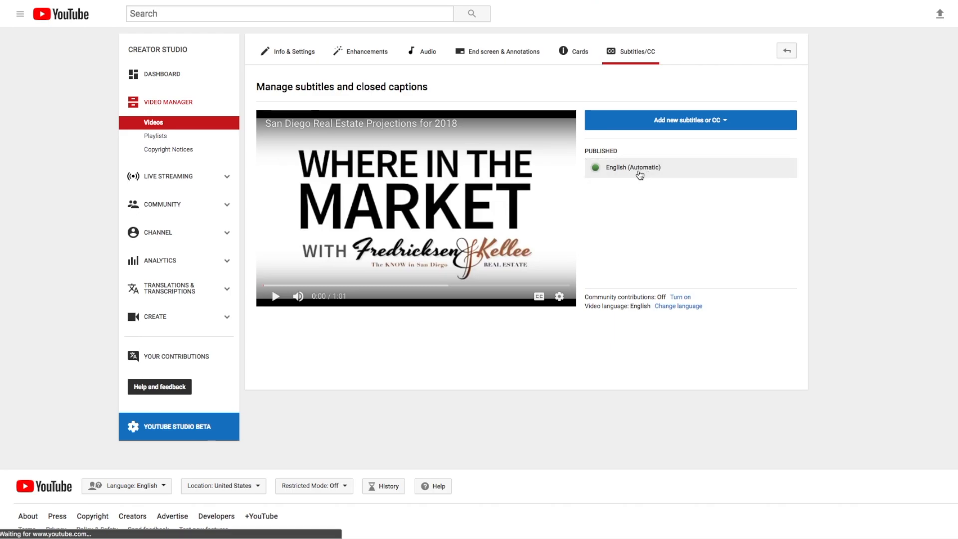
Load the English (Automatic) track into the Transcribe and set timings editor as a draft.
click(634, 167)
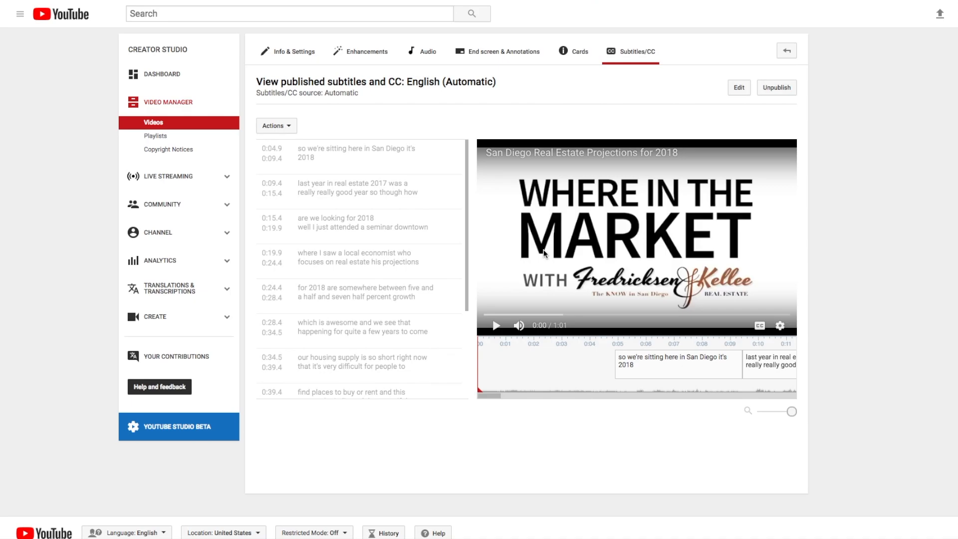
mouse_move(543, 259)
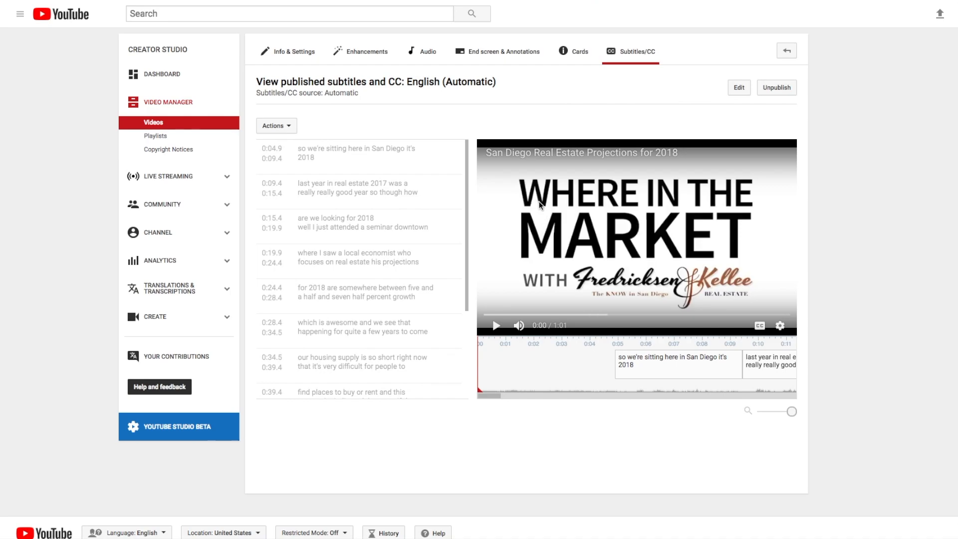
mouse_move(739, 88)
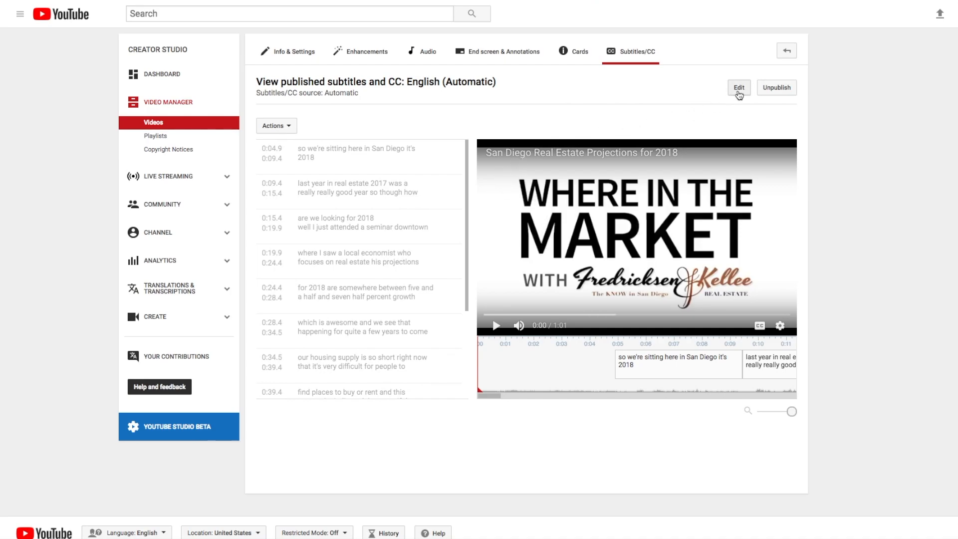
click(738, 88)
text(S)
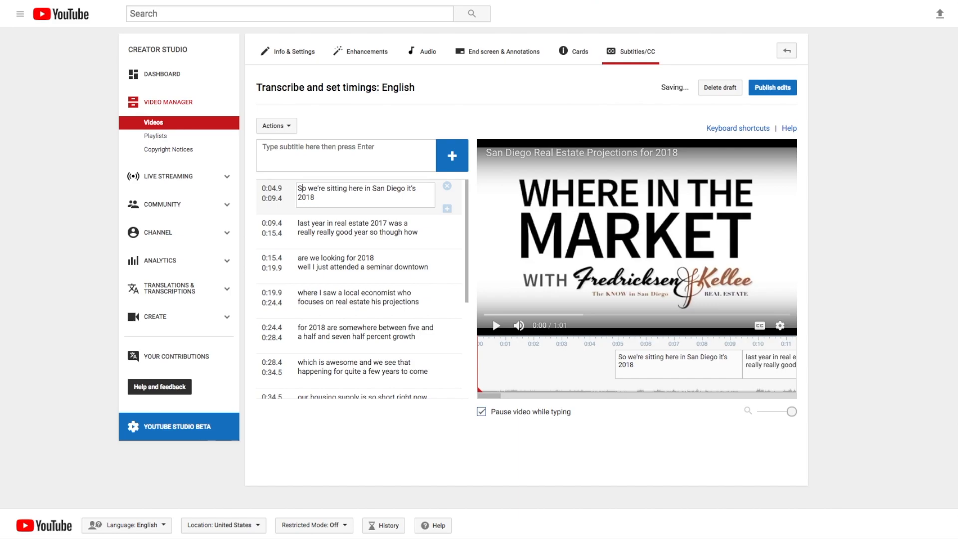
Review a caption line and publish the edits as a second English track.
click(363, 227)
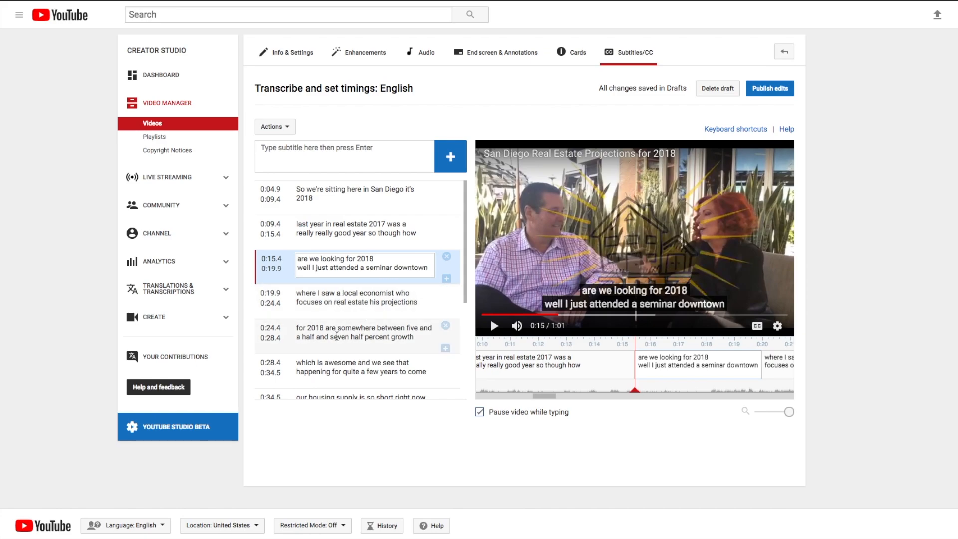
scroll(down, 3)
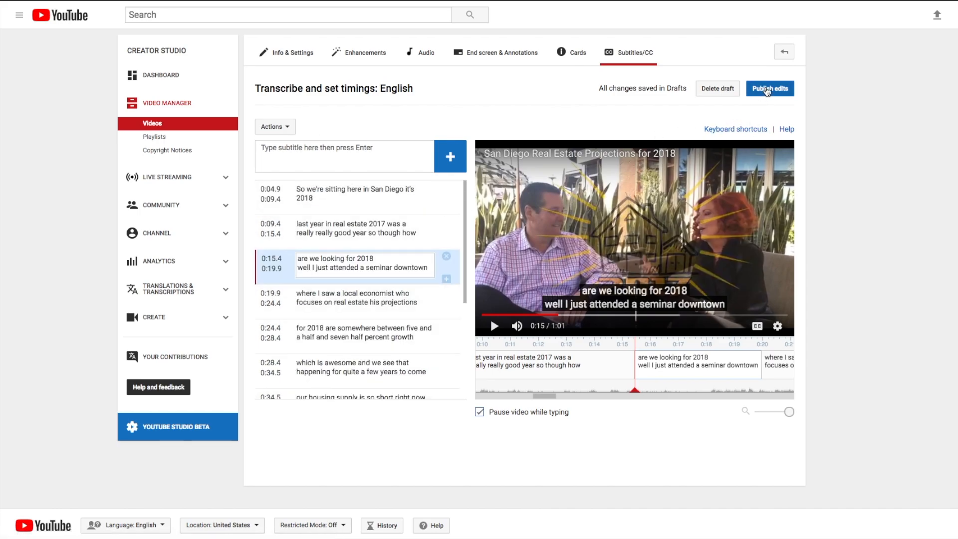
click(769, 88)
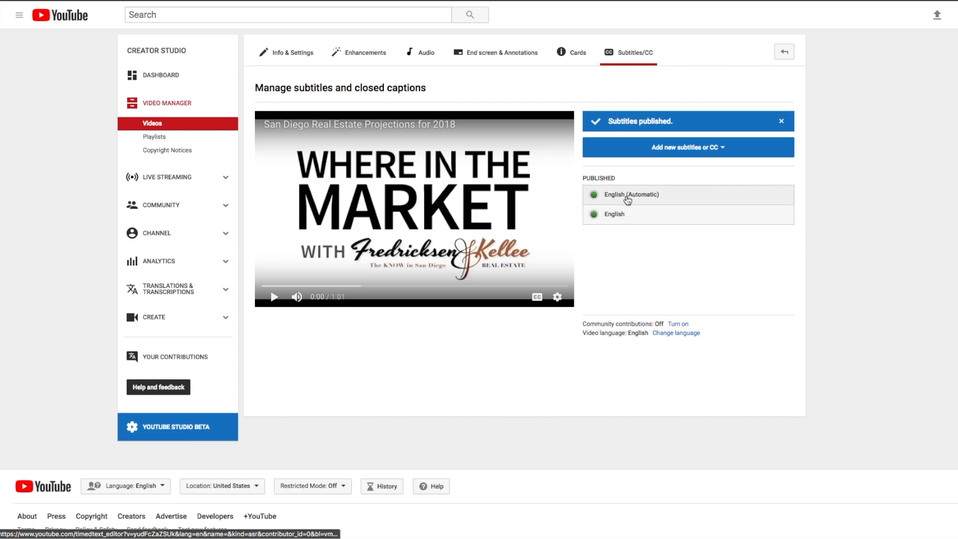
mouse_move(624, 210)
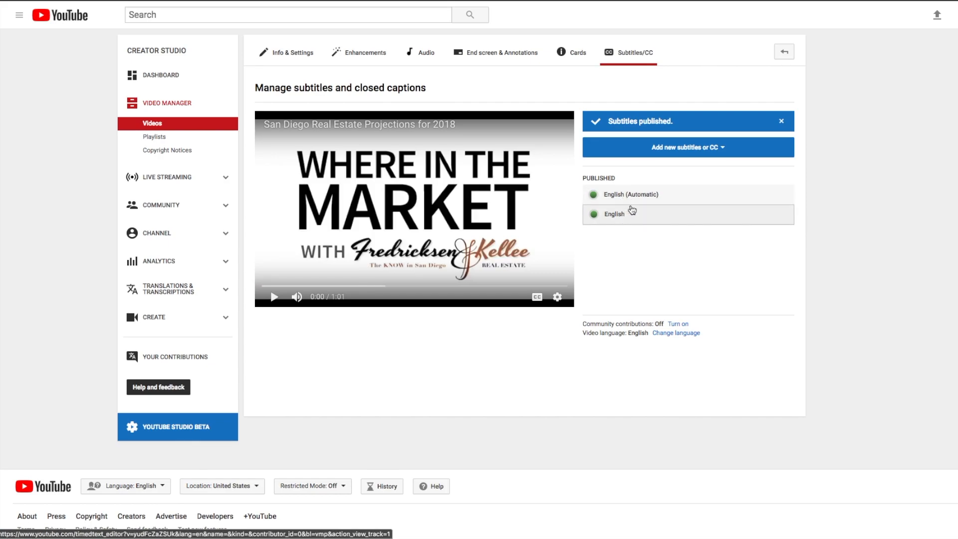
Unpublish English (Automatic) and view the remaining edited English track.
click(630, 195)
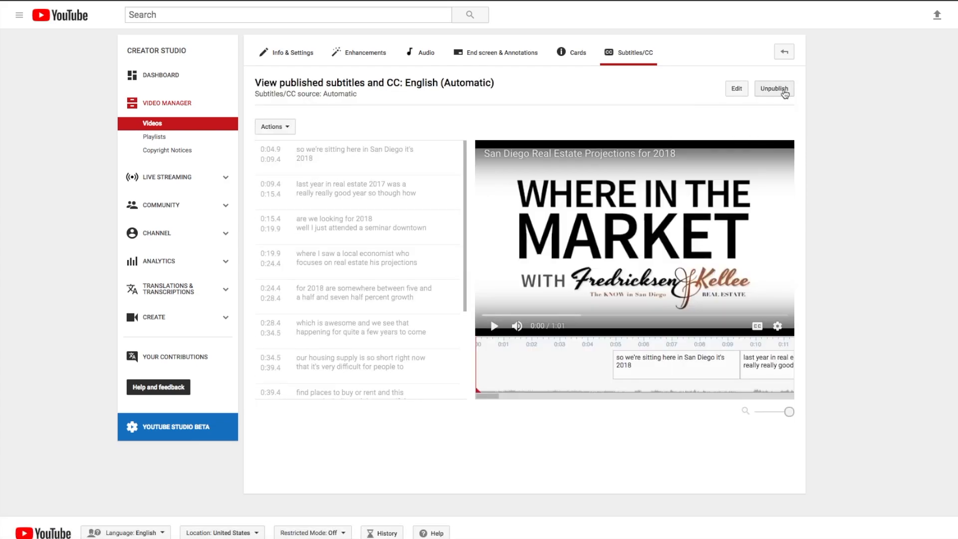
click(736, 88)
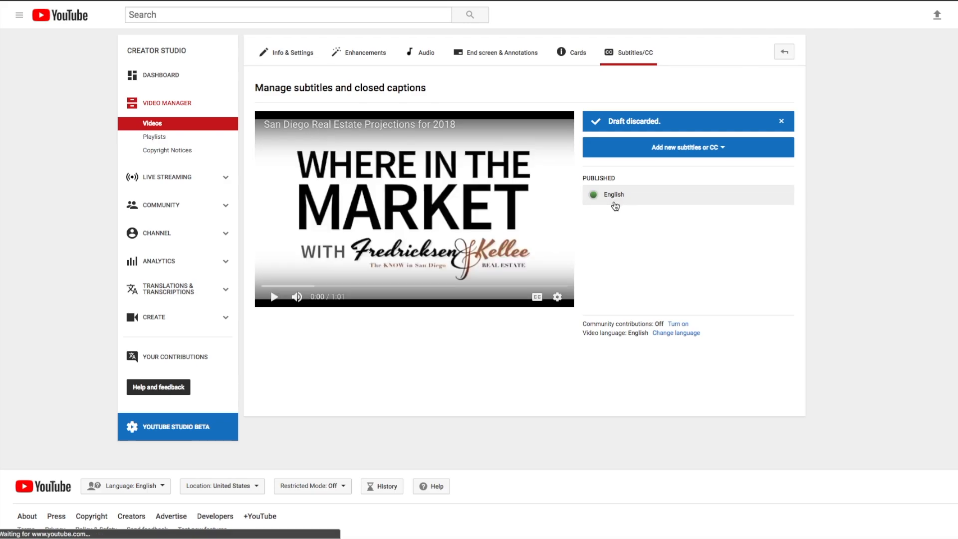
click(613, 194)
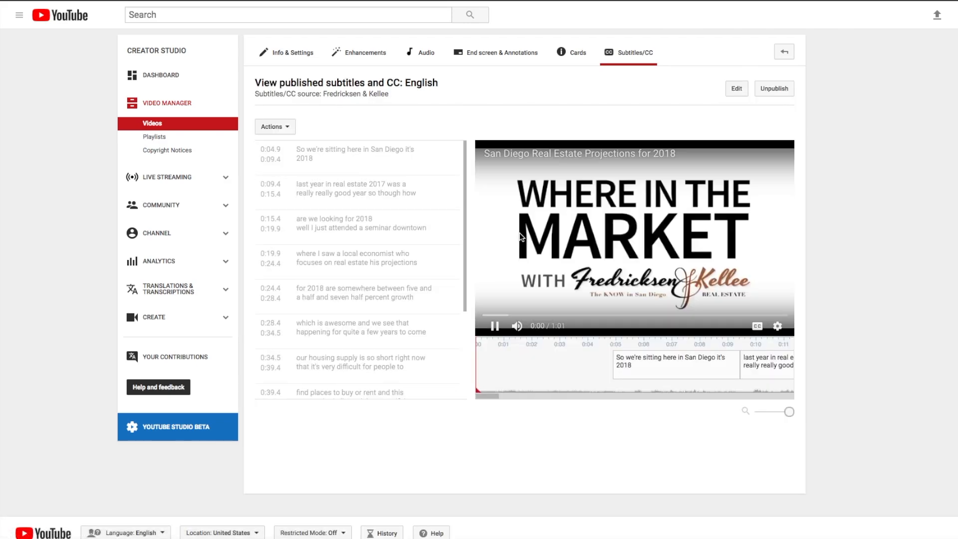
Stop the preview and download the English track as an .srt via the Actions menu.
click(495, 326)
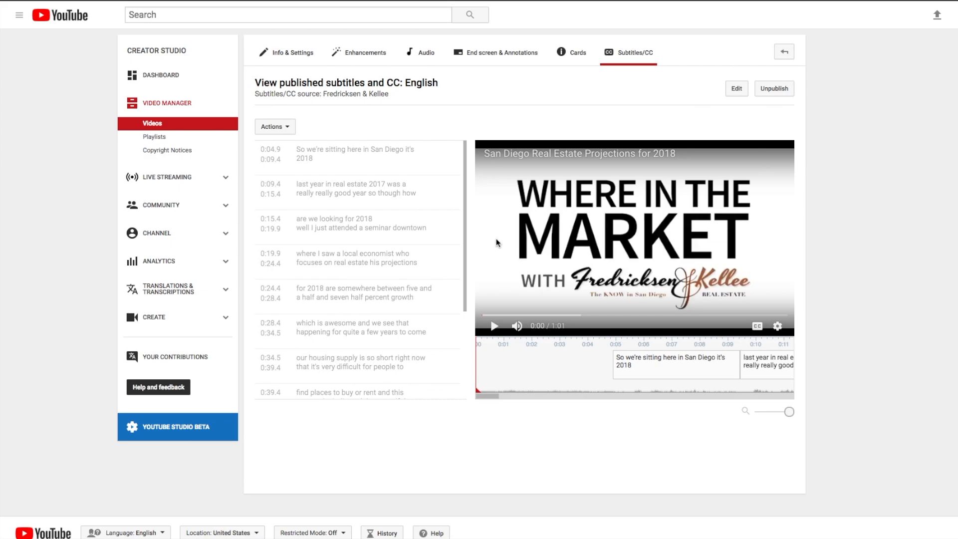
mouse_move(497, 287)
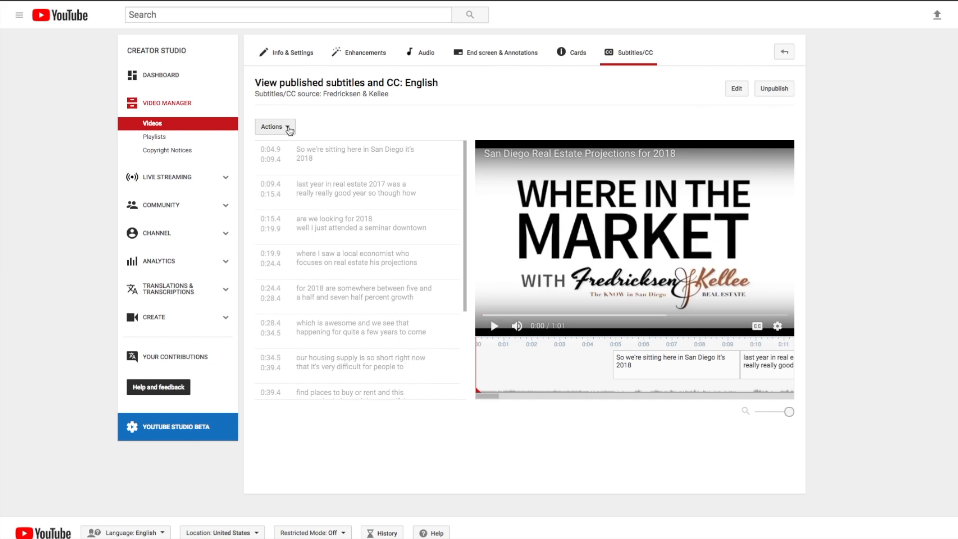
click(275, 126)
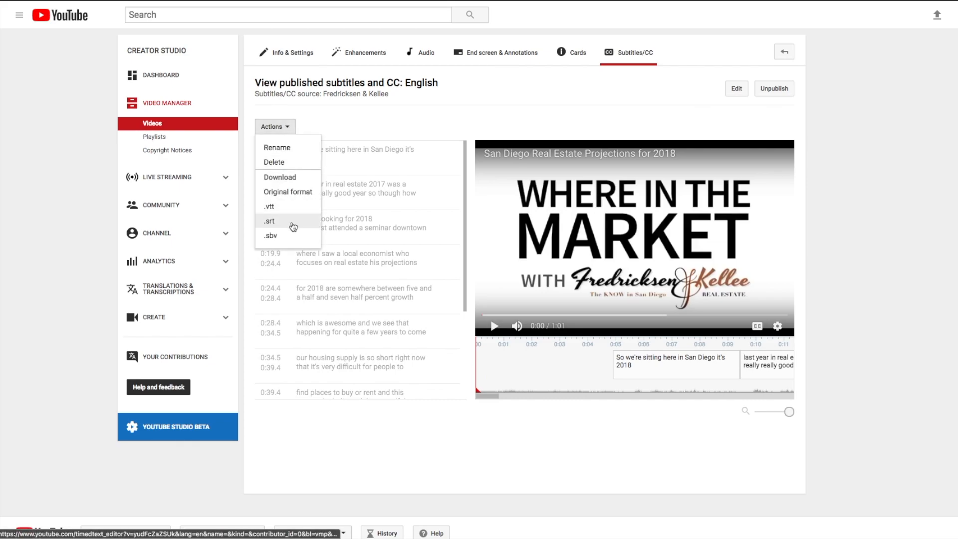
click(269, 221)
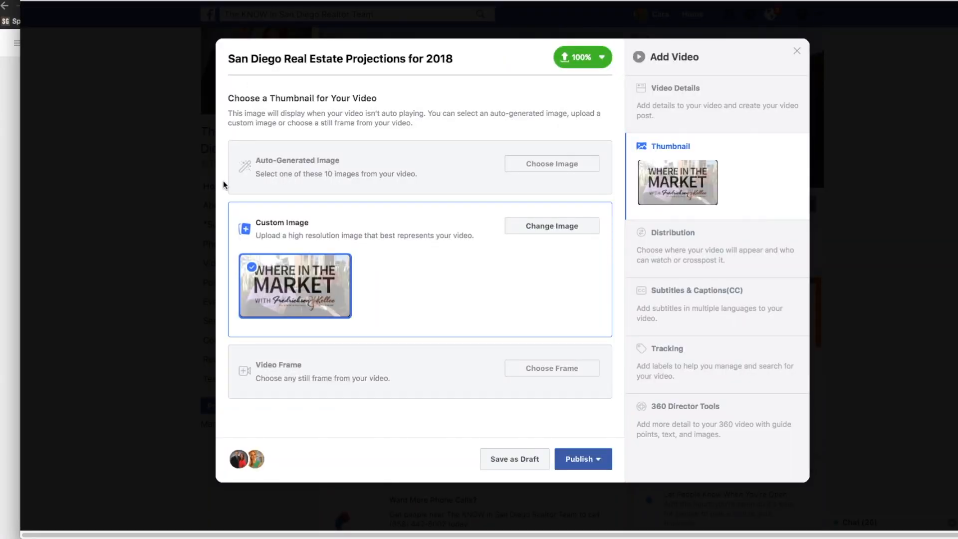
mouse_move(283, 165)
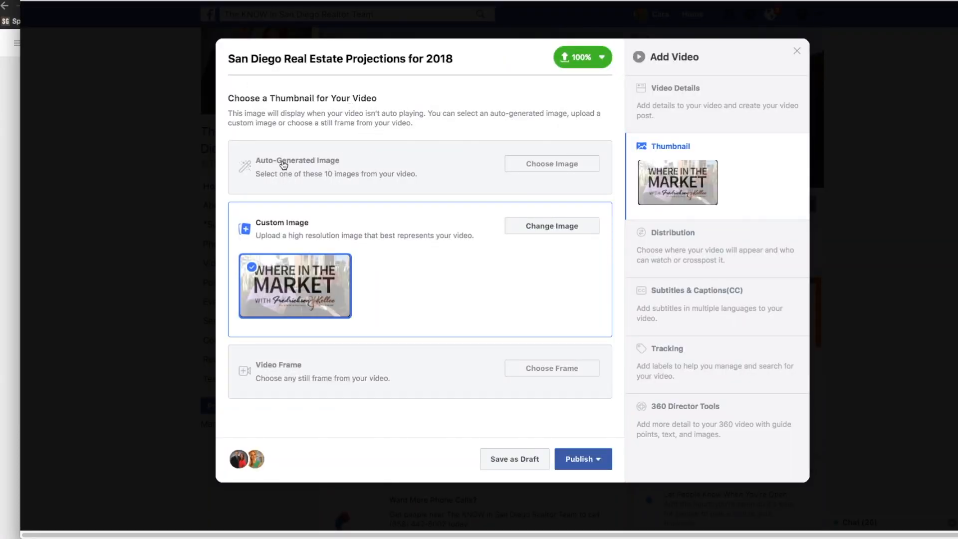
mouse_move(615, 171)
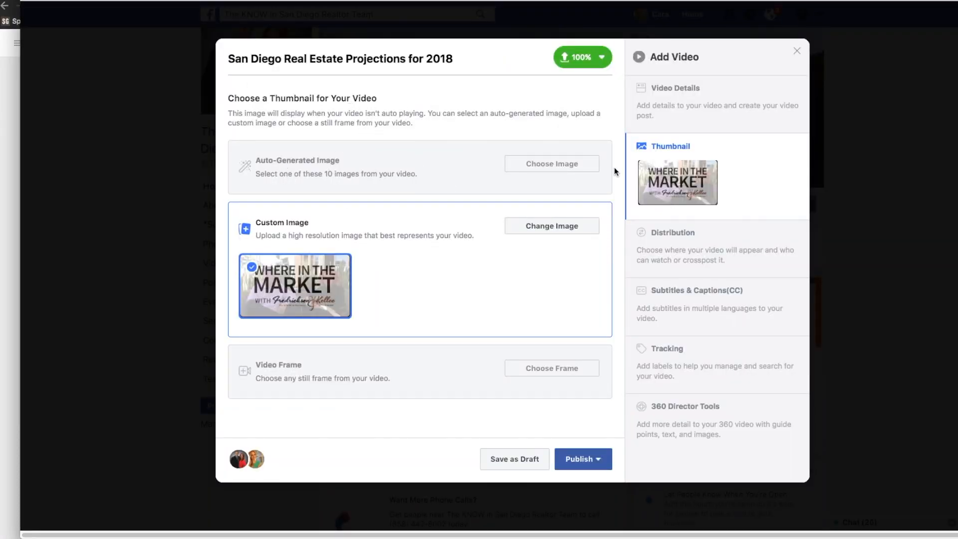
In the Add Video dialog's Subtitles & Captions(CC) section, choose English as the video language.
click(676, 88)
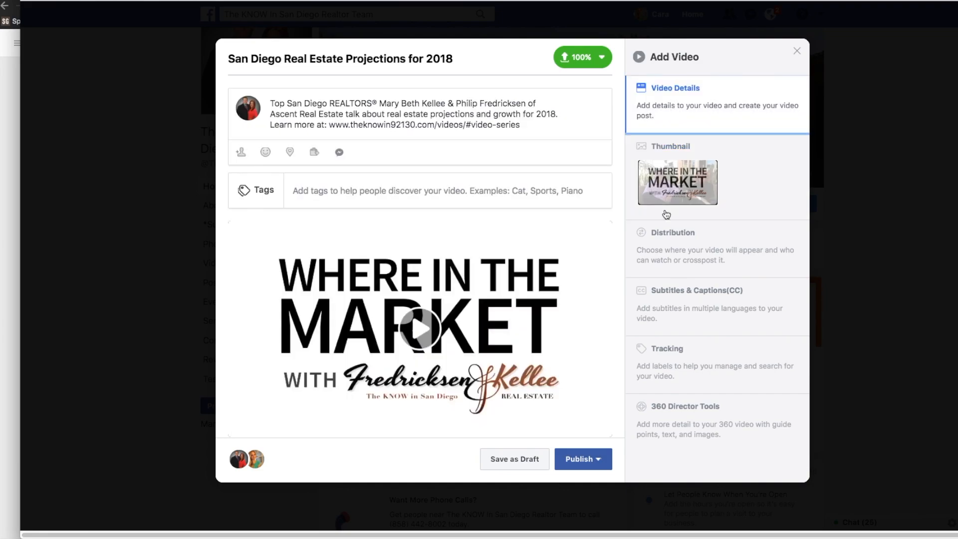
click(696, 290)
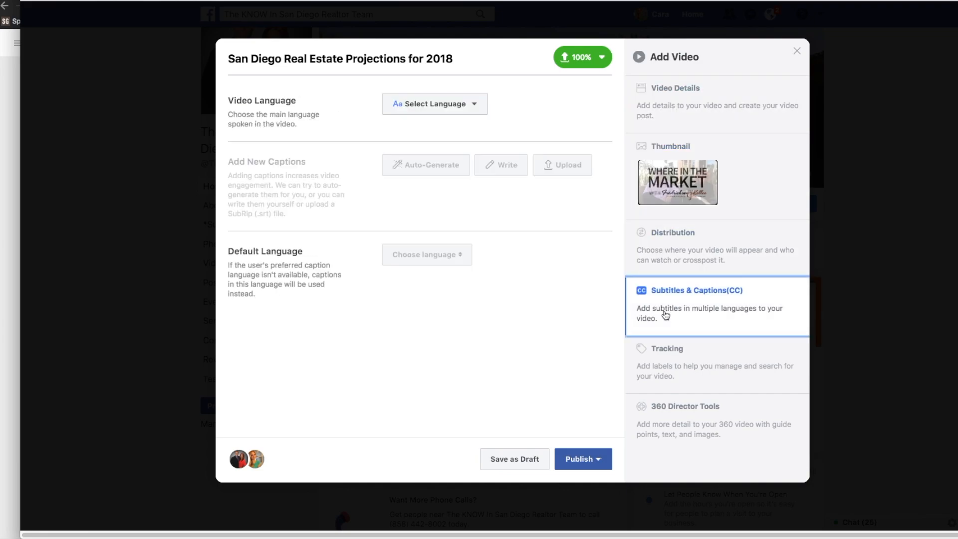
click(434, 103)
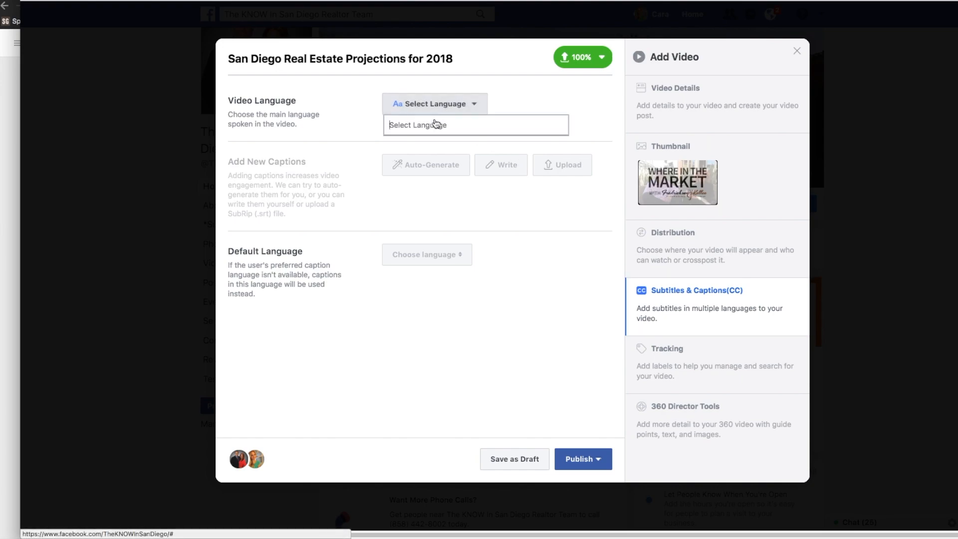
click(417, 125)
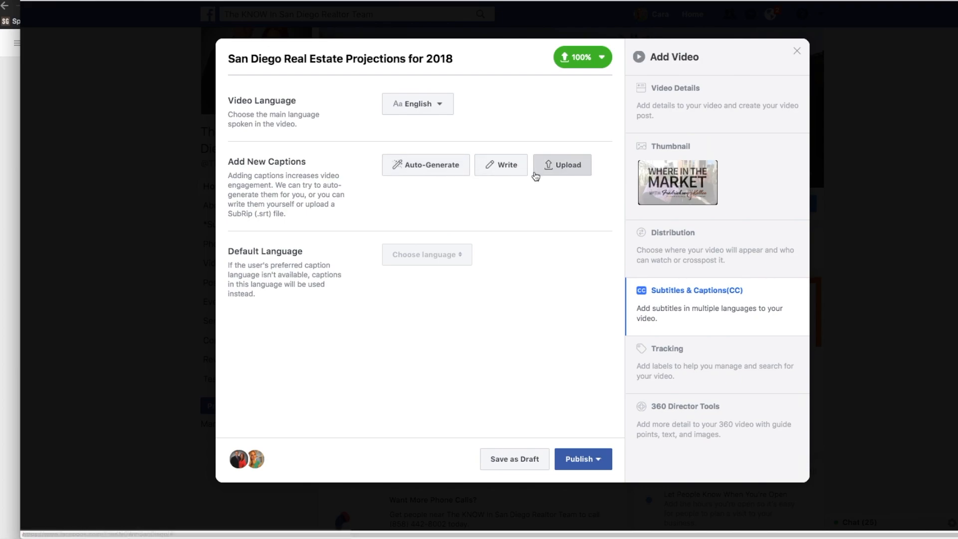
Upload captions.srt from Downloads, rejected for not matching the filename.en_US.srt format.
click(562, 165)
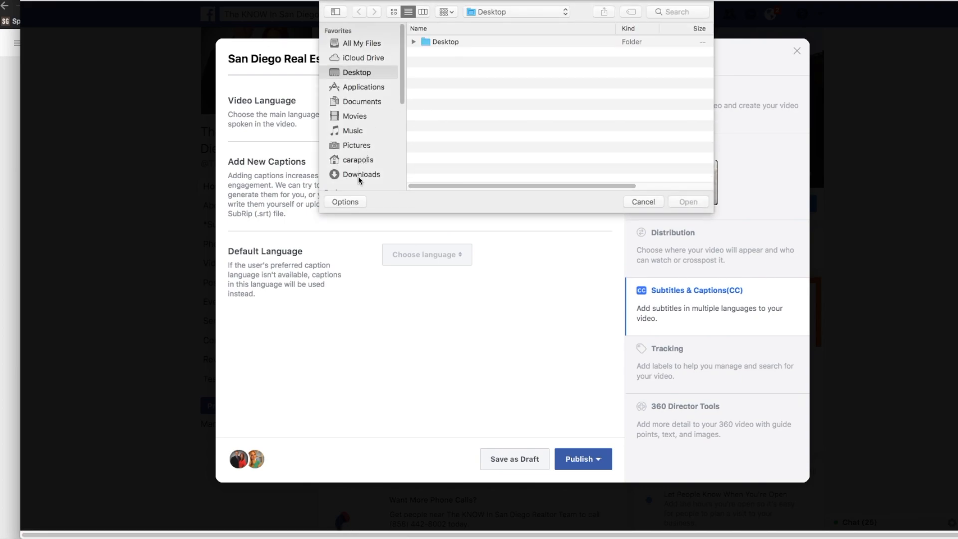
click(361, 174)
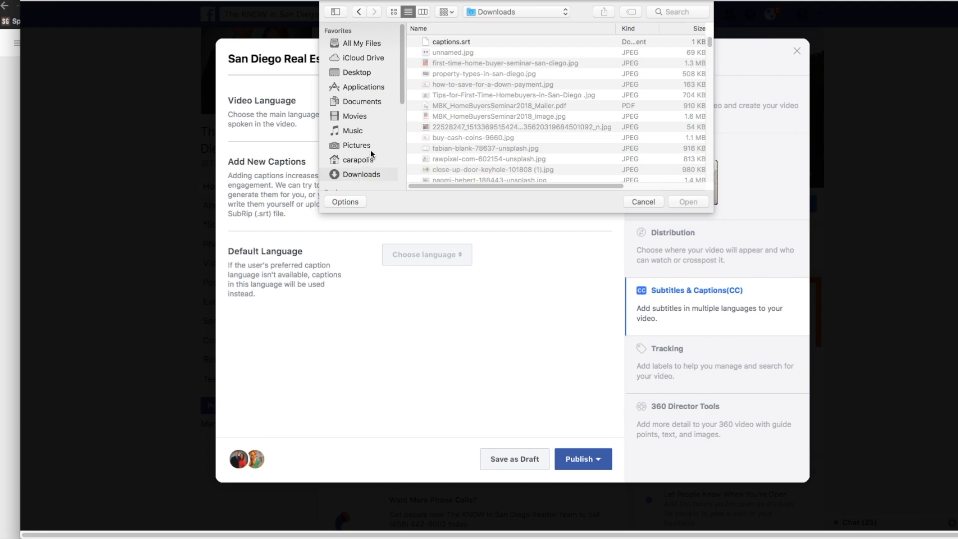
click(451, 41)
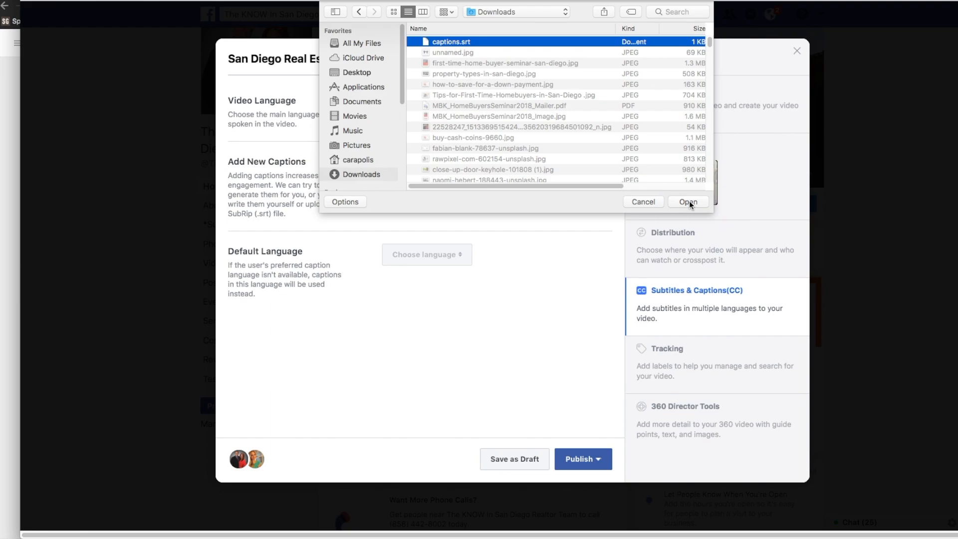
click(688, 202)
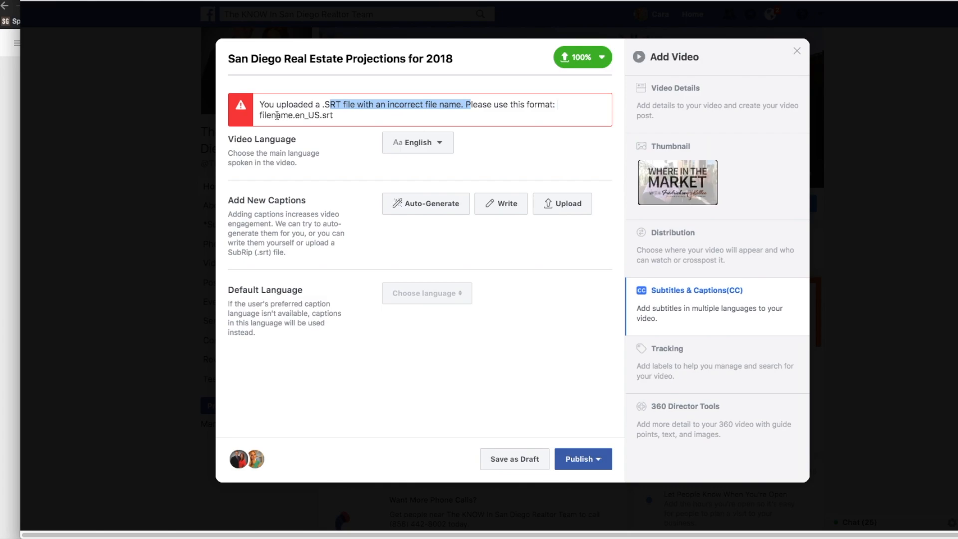
mouse_move(475, 124)
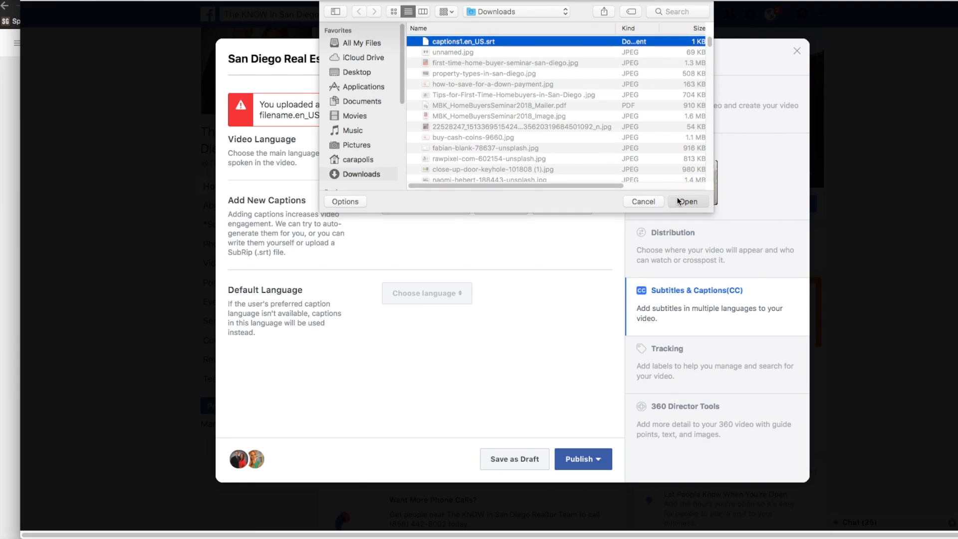
Upload captions1.en_US.srt from Downloads so English captions show on the seminar video post.
click(686, 201)
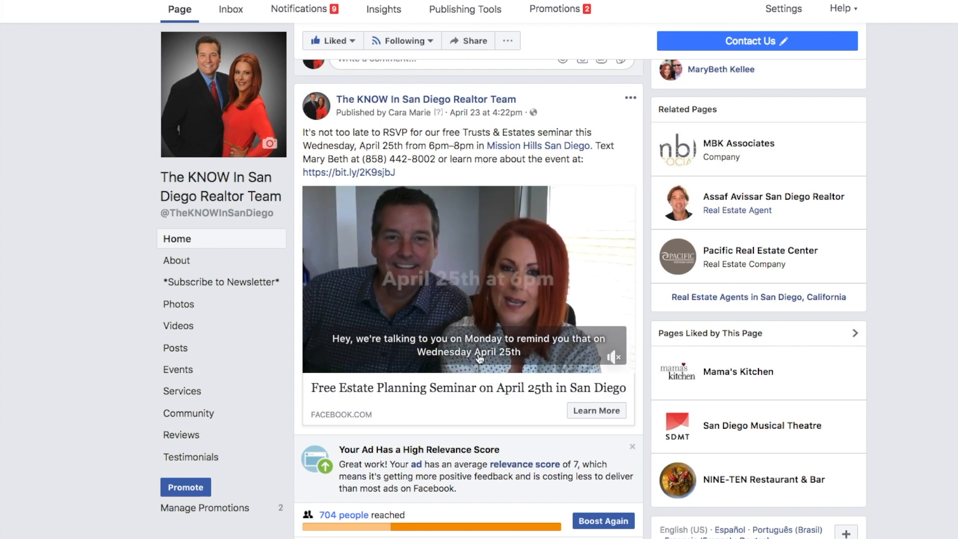
click(468, 279)
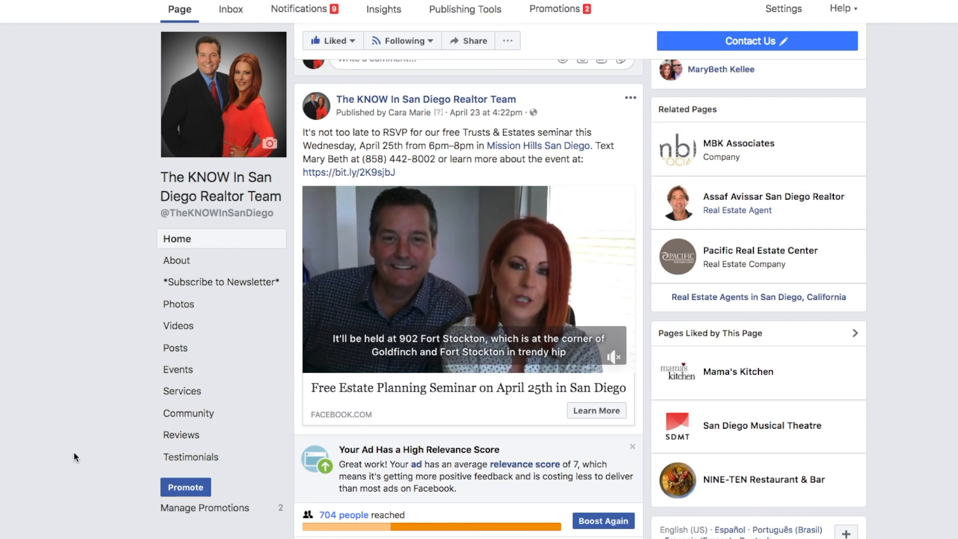
scroll(down, 3)
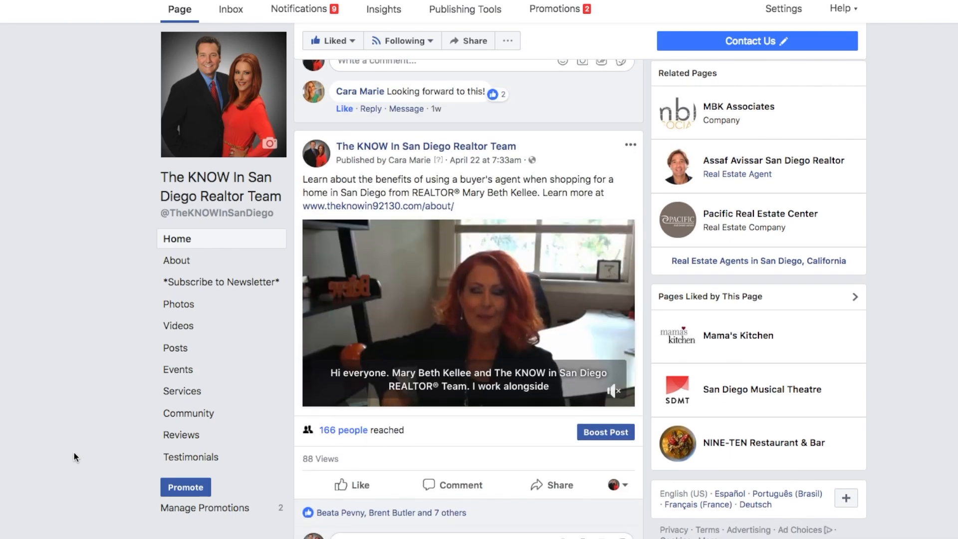